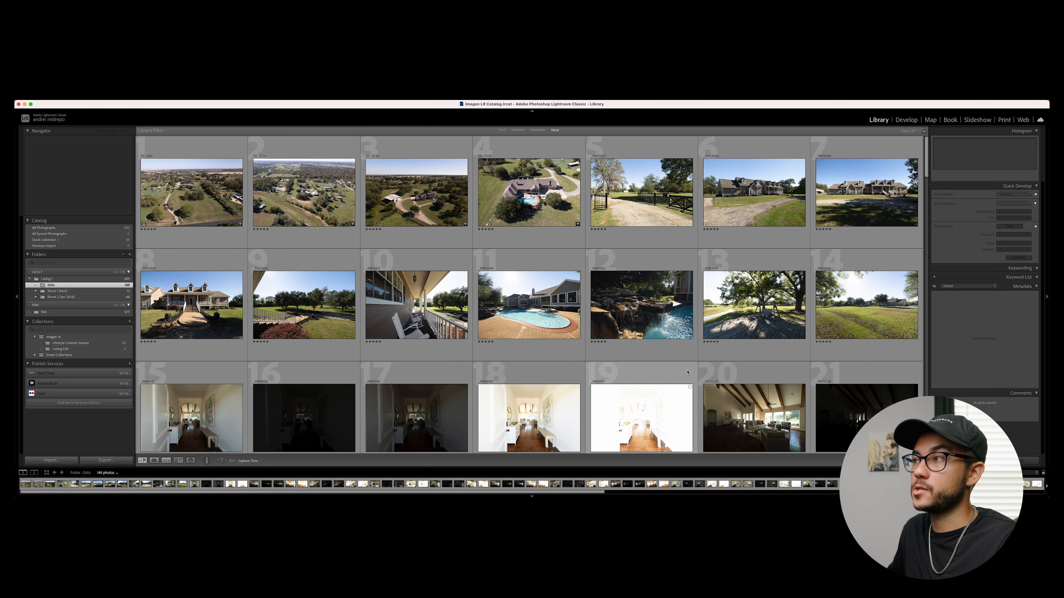
Step: Scroll the Lightroom Library grid and show the Listing Edit collection's photos
scroll(down, 3)
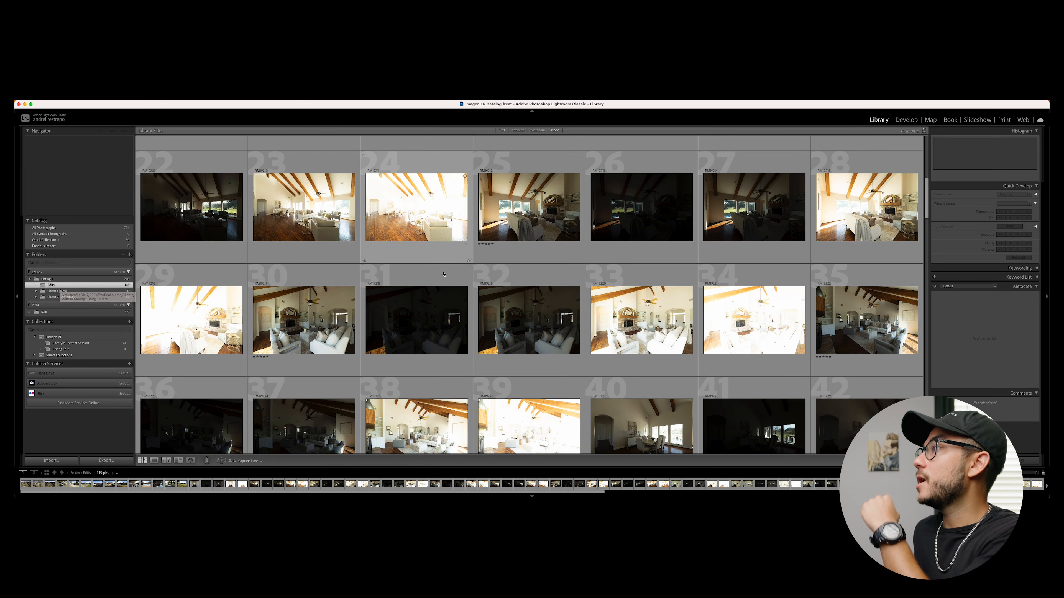
scroll(down, 3)
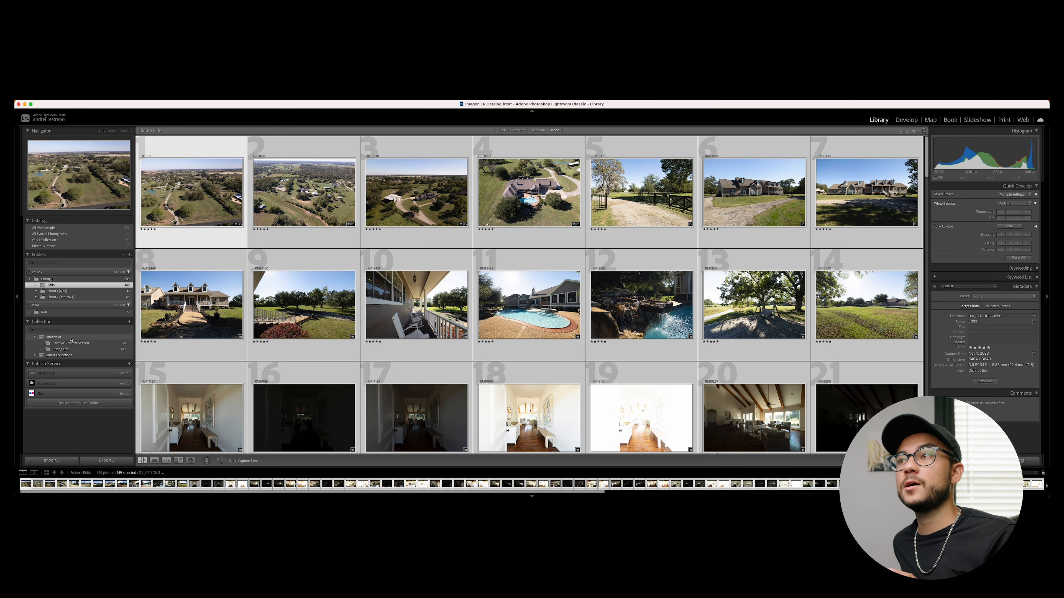
click(60, 348)
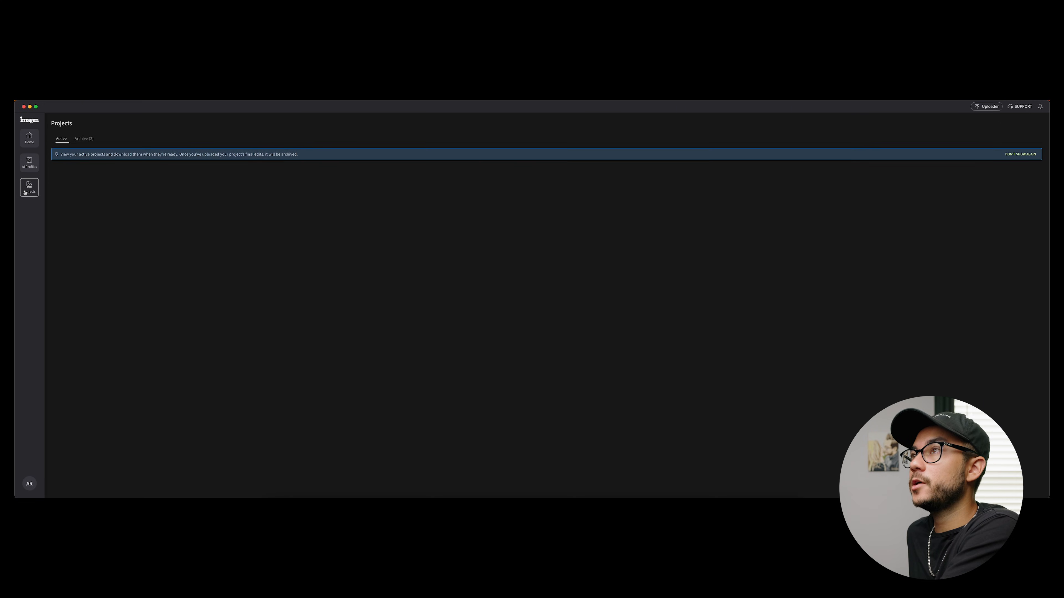
Step: Create a new Real Estate editing project drawing on the Lightroom catalog
click(1019, 136)
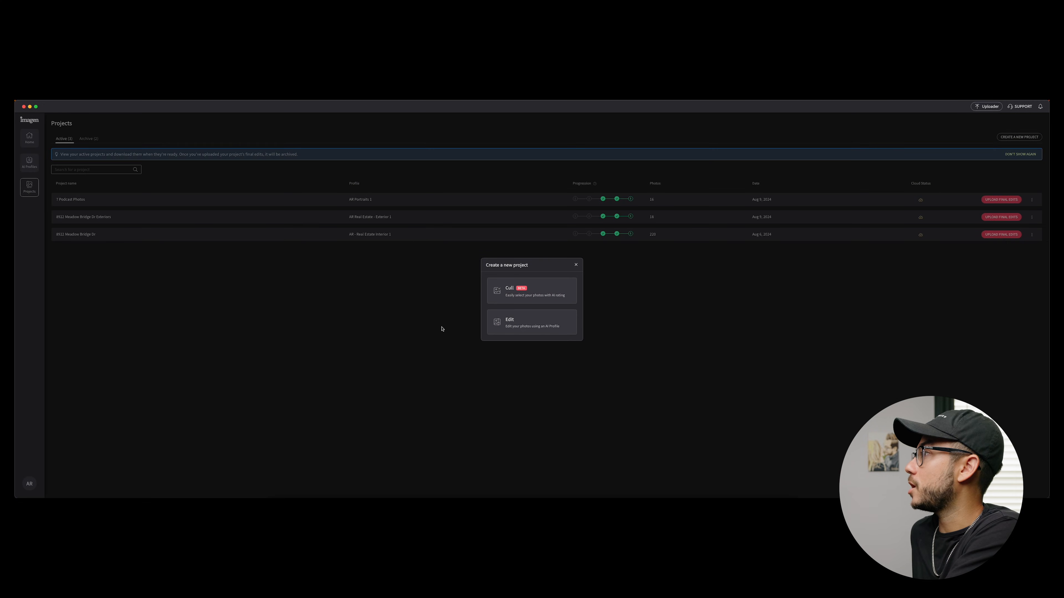
click(532, 323)
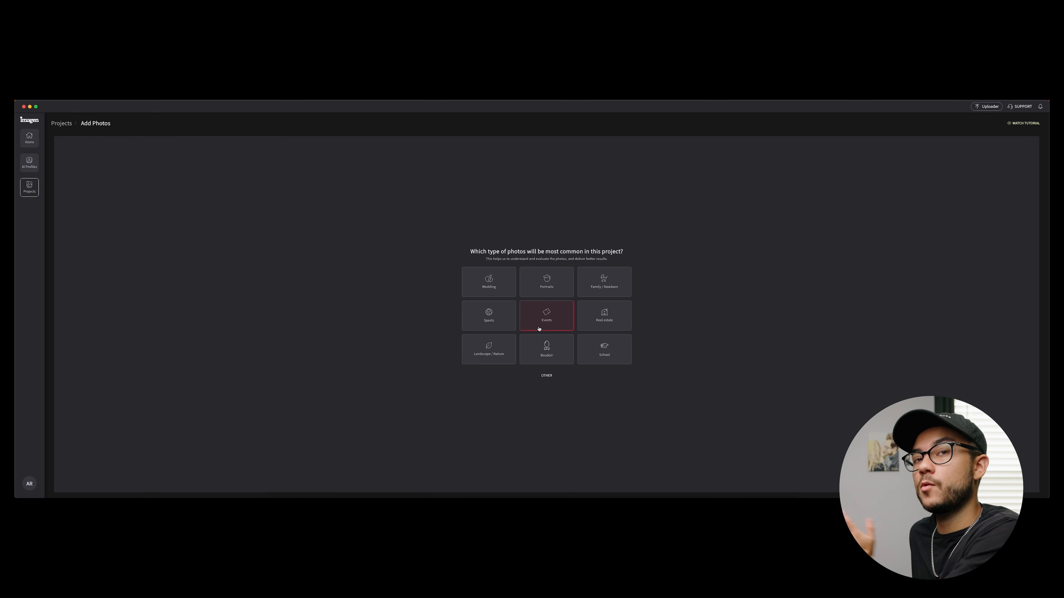
click(546, 315)
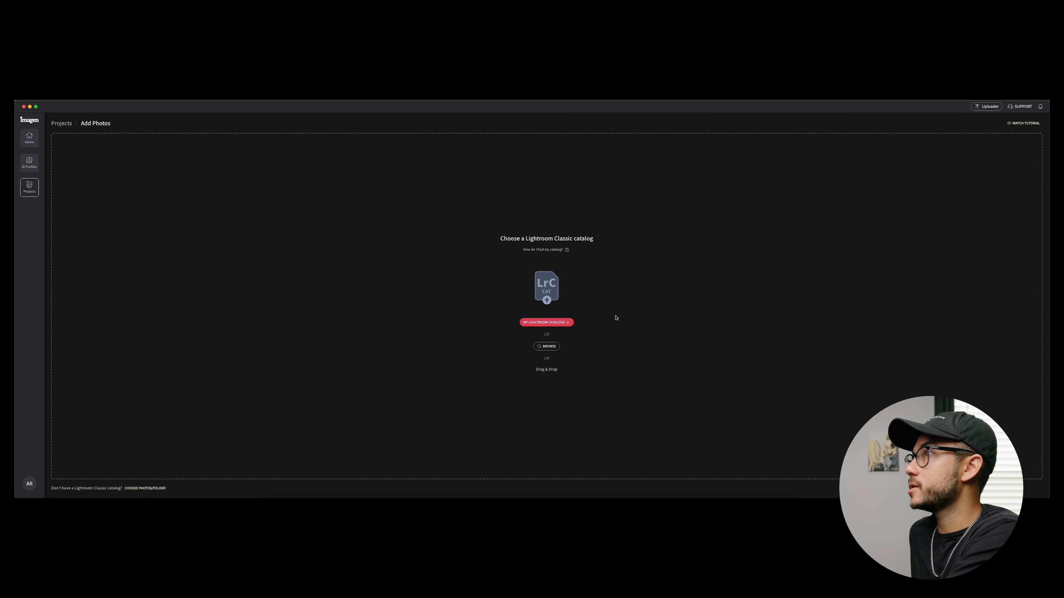
click(547, 322)
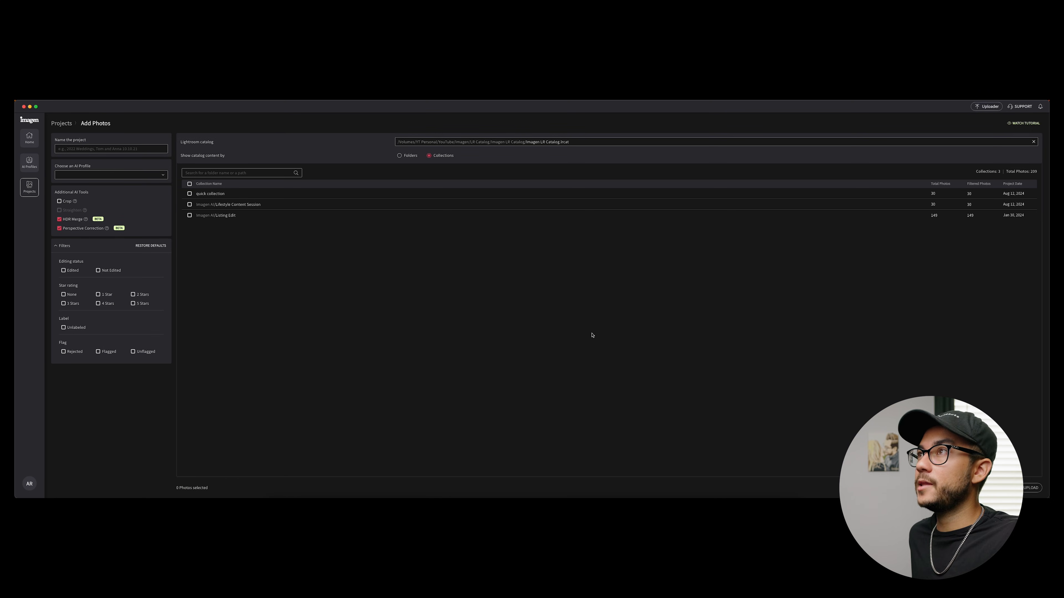
Step: Name the new project 'Listing Edit Test'
click(111, 149)
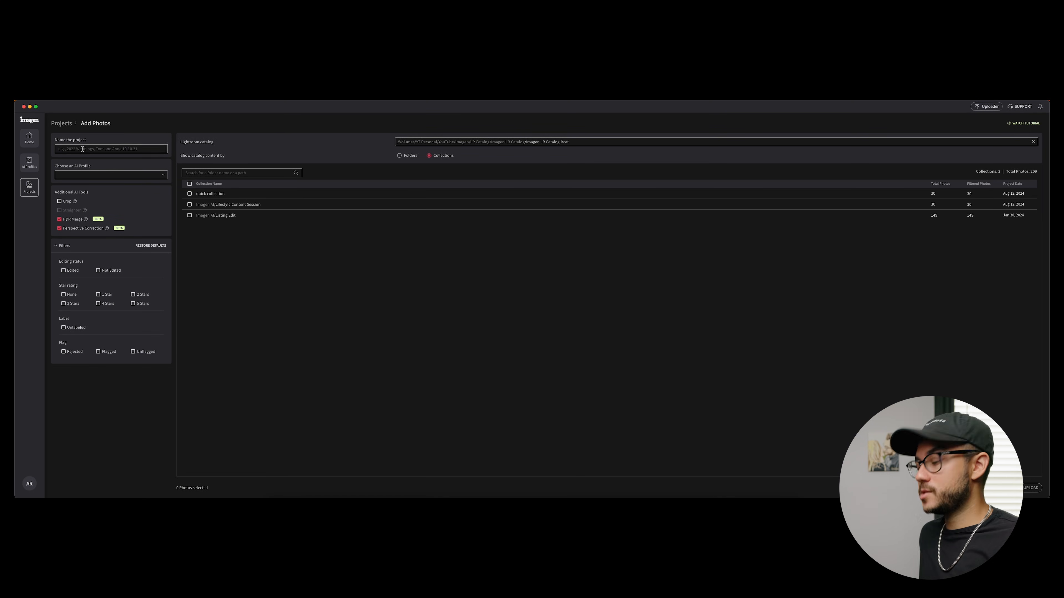
text(Listing Edit)
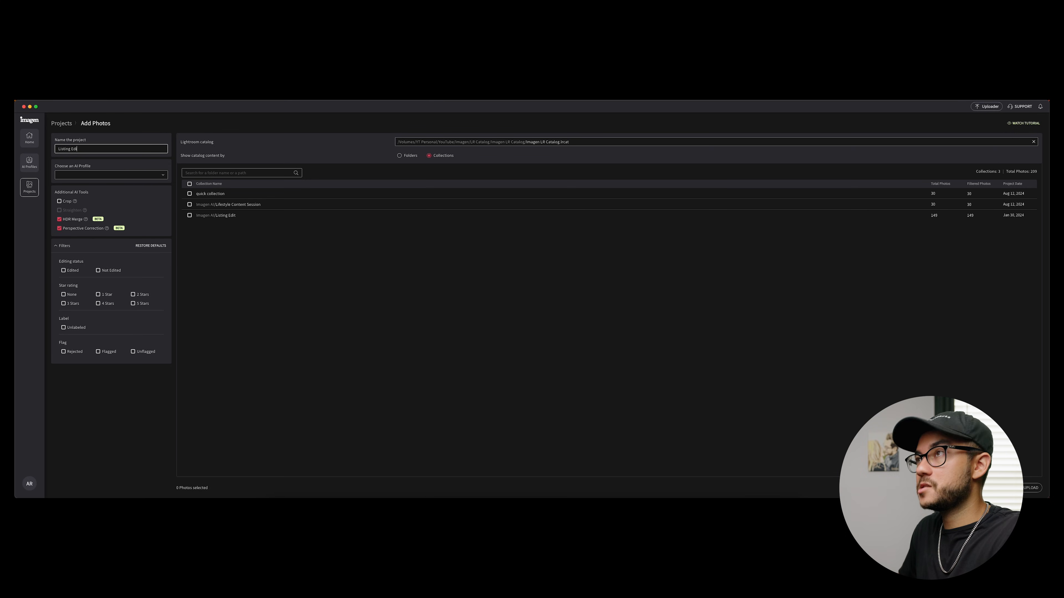
text(Test)
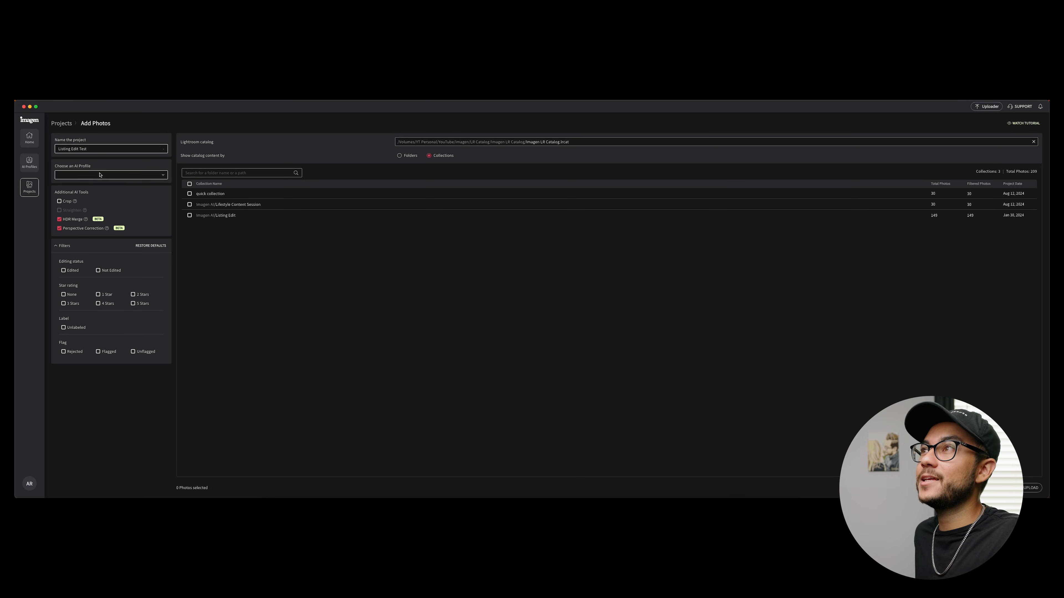
Step: Apply the ELEGANT HOME AI profile and turn on HDR Merge
click(109, 175)
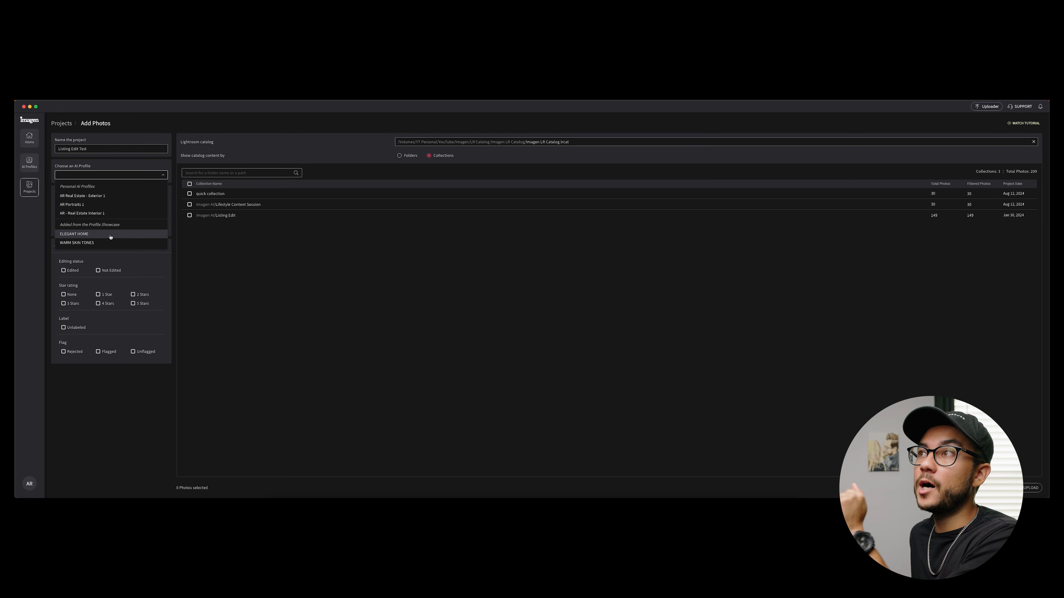
click(74, 233)
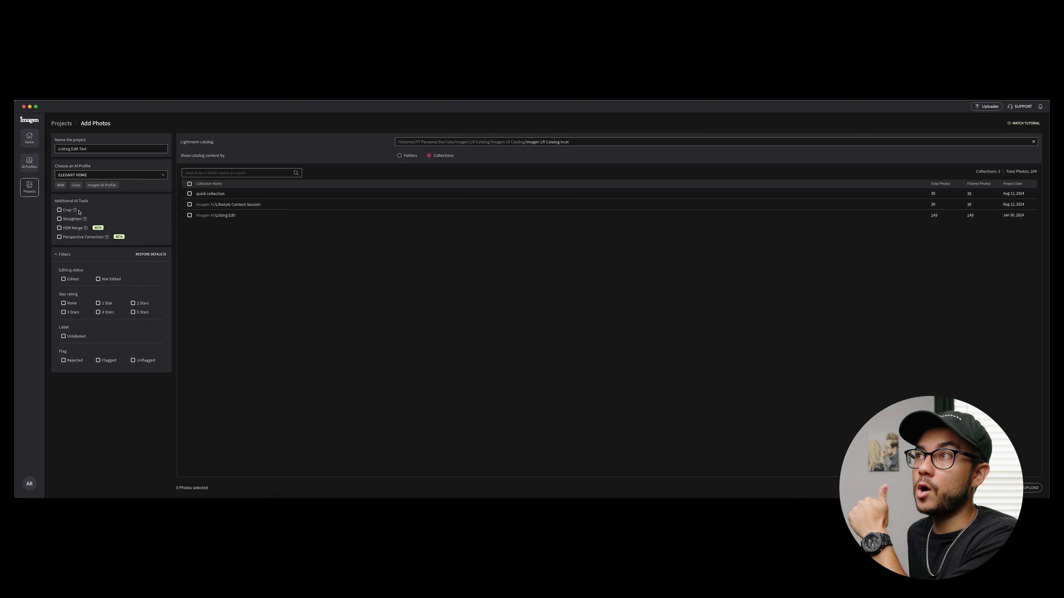
mouse_move(106, 222)
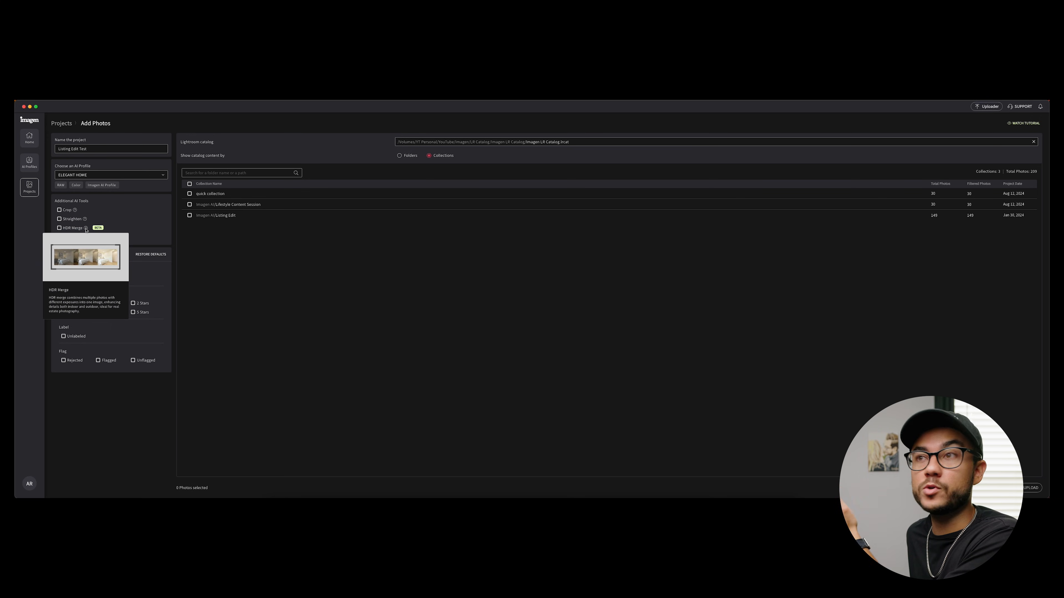
click(59, 227)
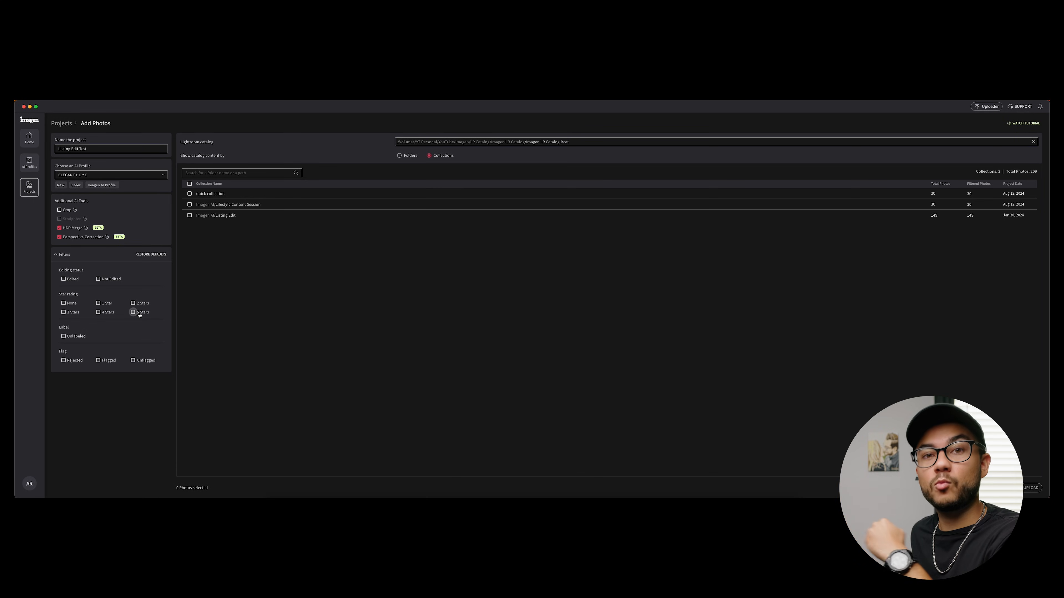
Step: Toggle the 5 Stars filter off again, include the Listing Edit collection's 149 photos and upload them
click(133, 312)
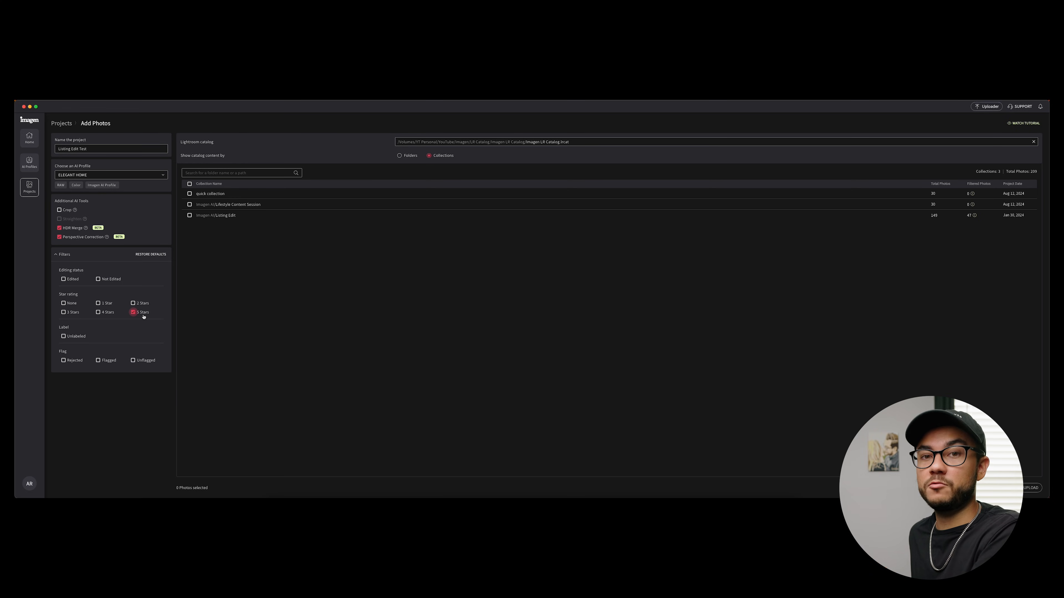
click(134, 312)
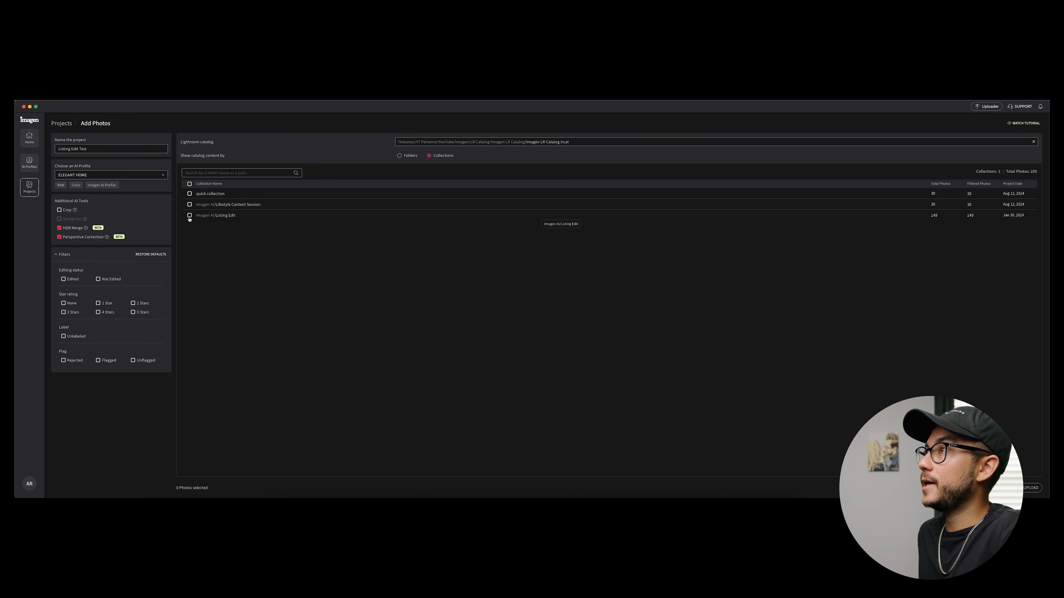
click(189, 215)
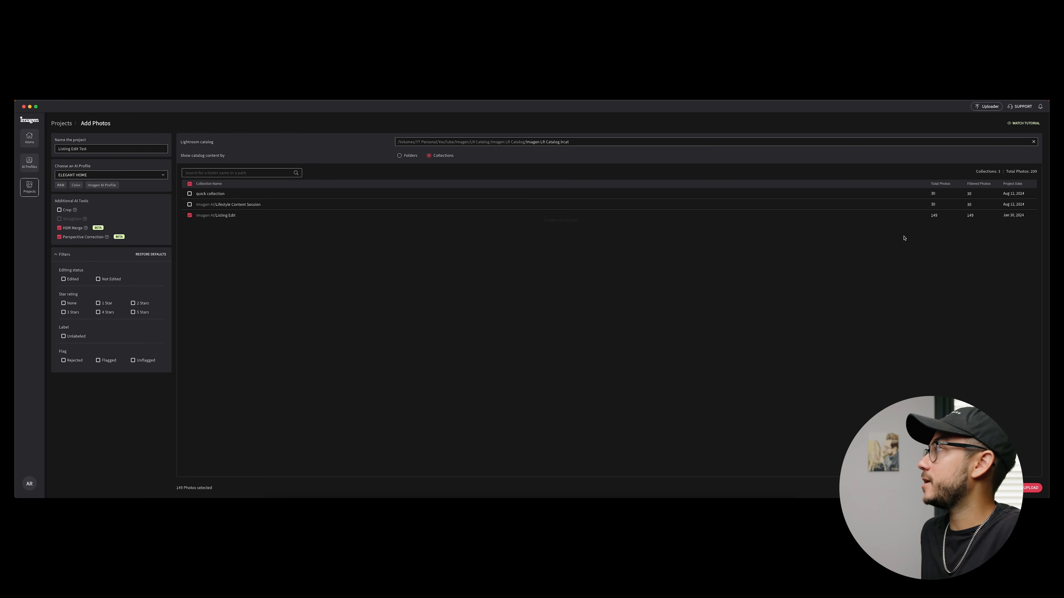
mouse_move(942, 218)
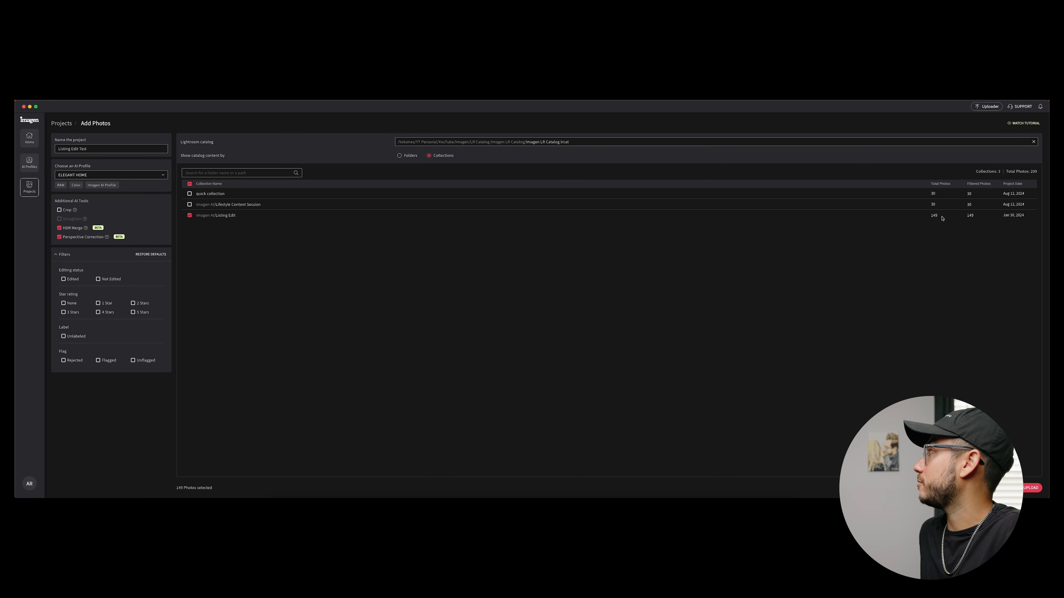
mouse_move(938, 217)
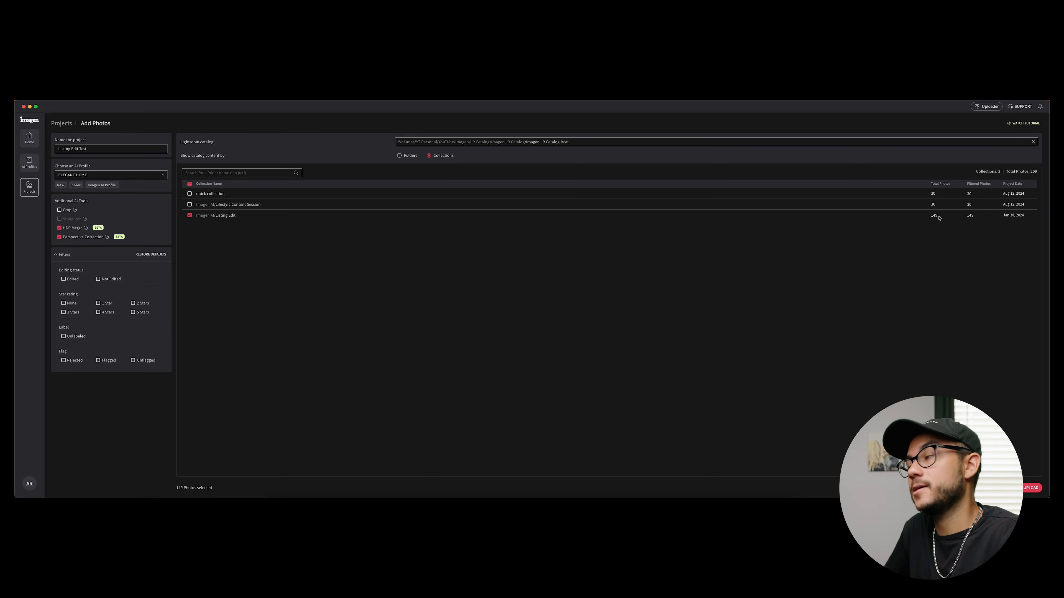
click(1030, 487)
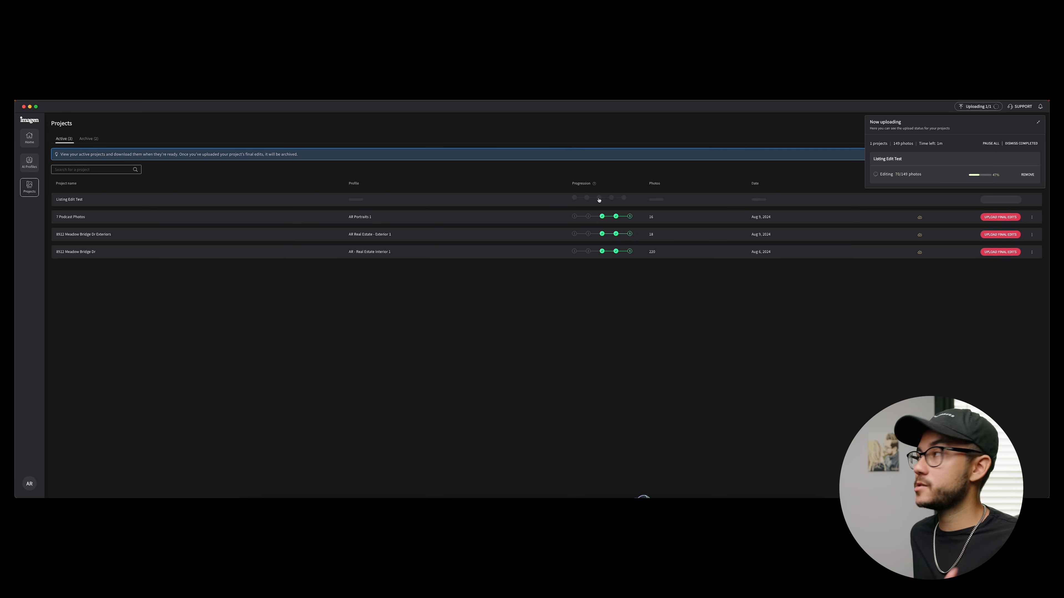
mouse_move(592, 242)
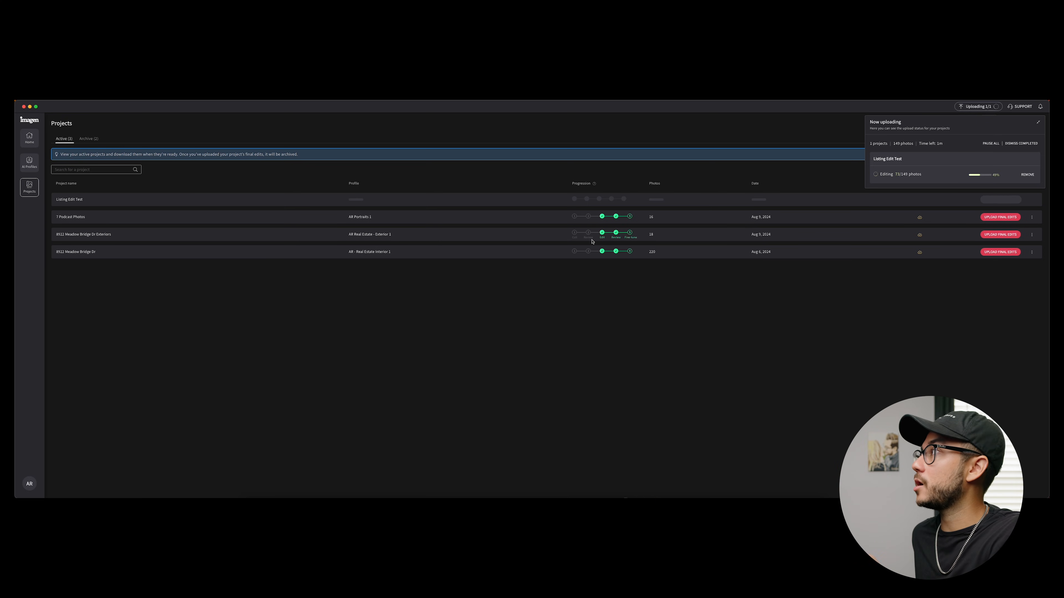